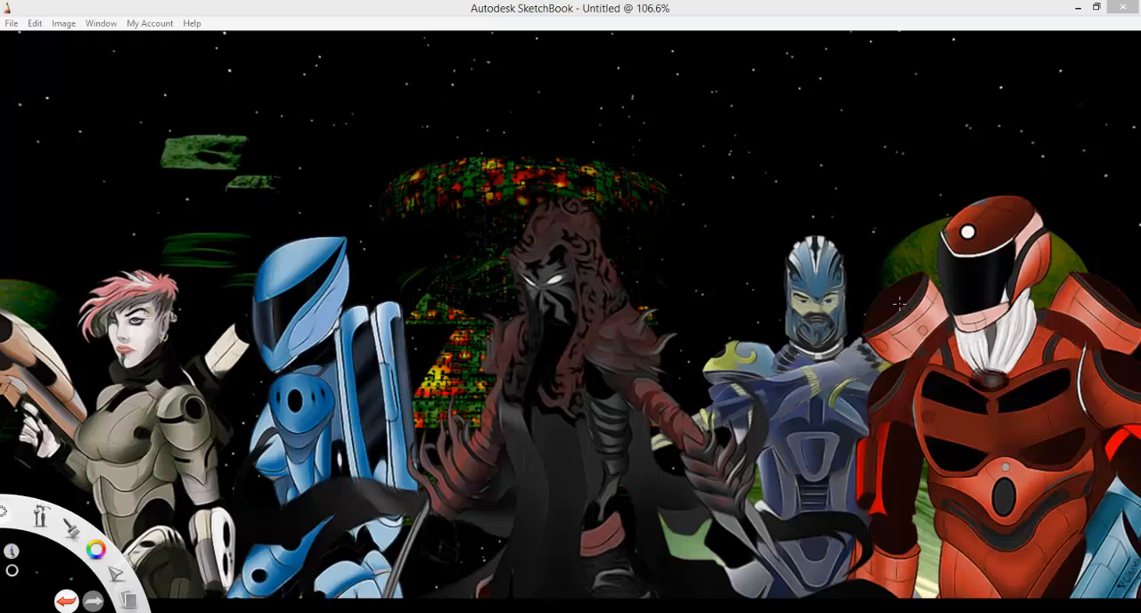
mouse_move(611, 313)
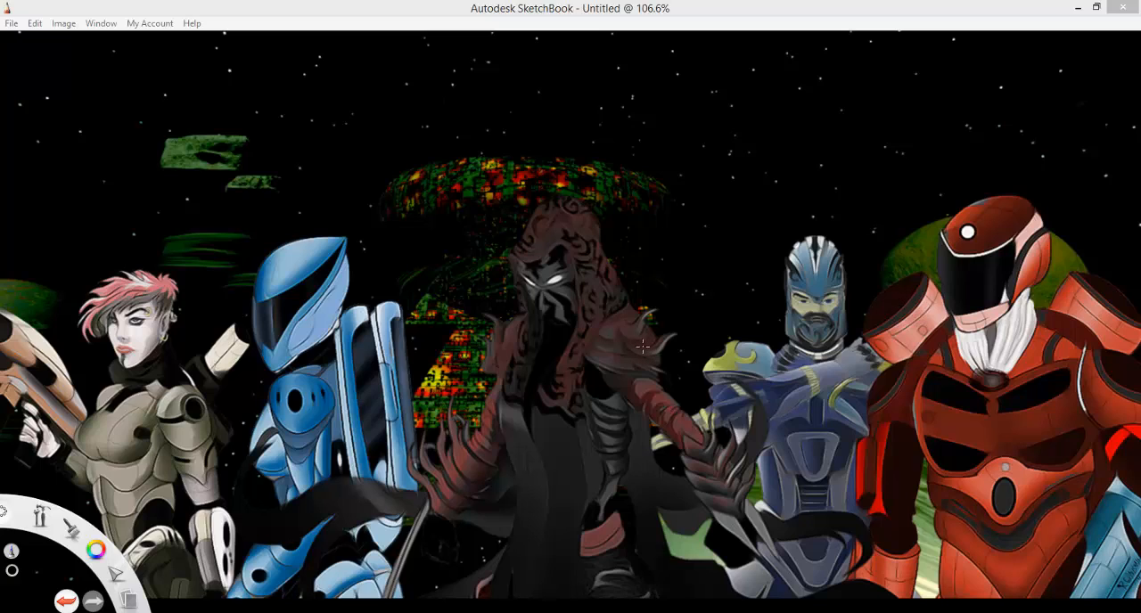
mouse_move(396, 480)
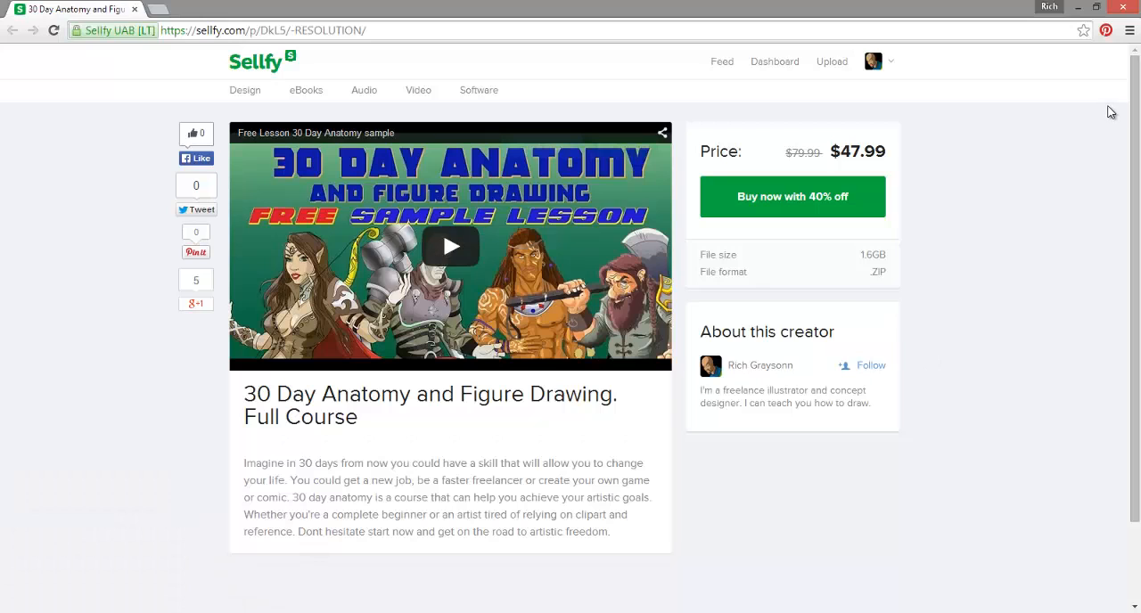
mouse_move(1017, 209)
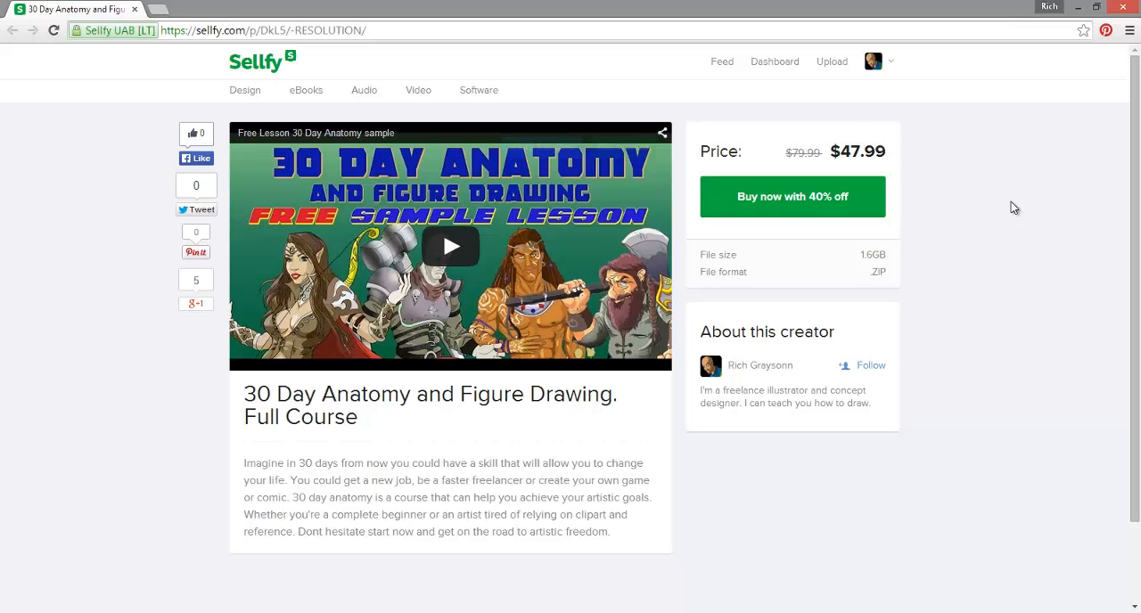
mouse_move(866, 192)
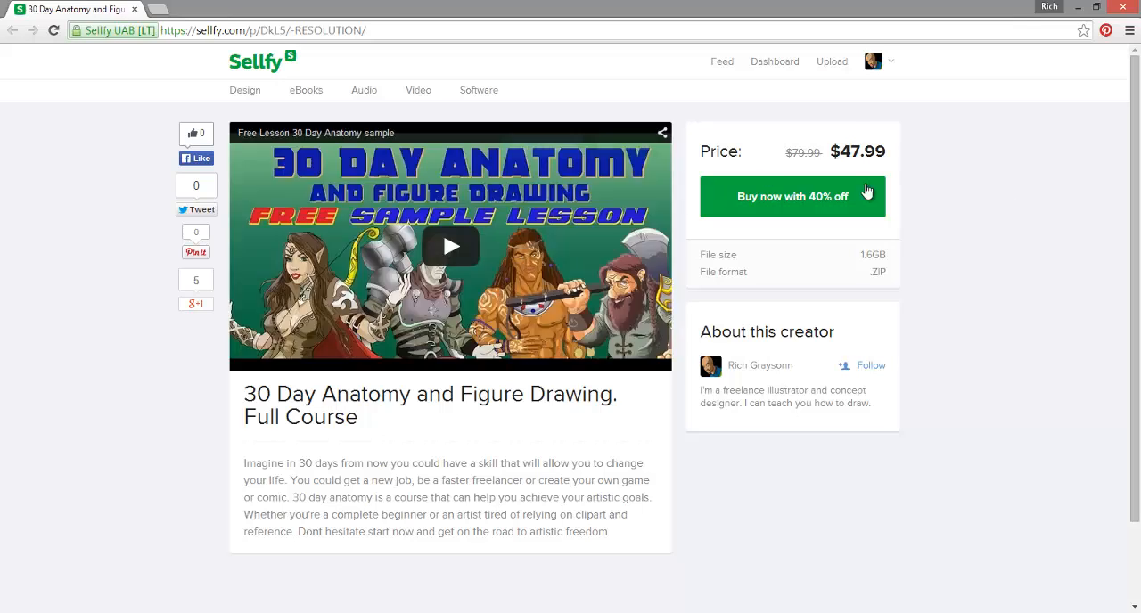
mouse_move(633, 258)
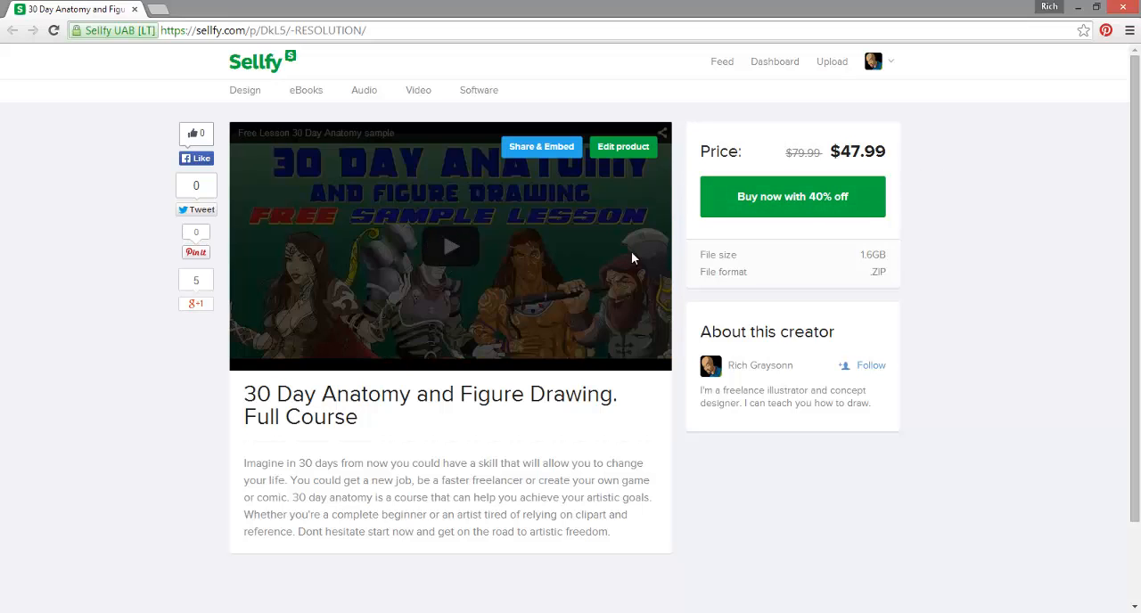
mouse_move(248, 77)
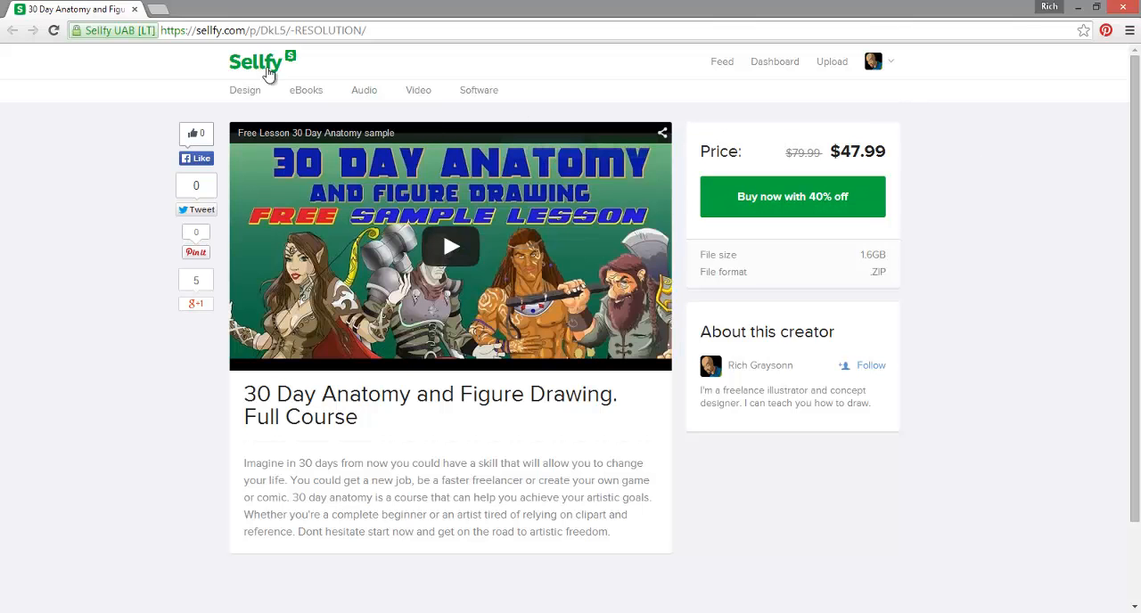
mouse_move(952, 222)
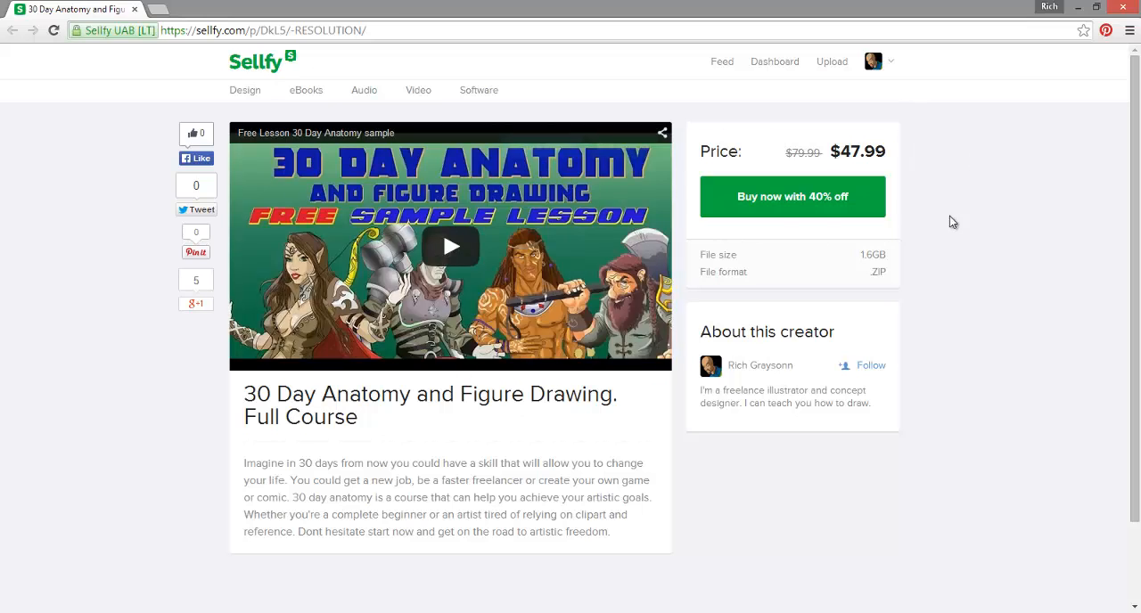
mouse_move(1136, 193)
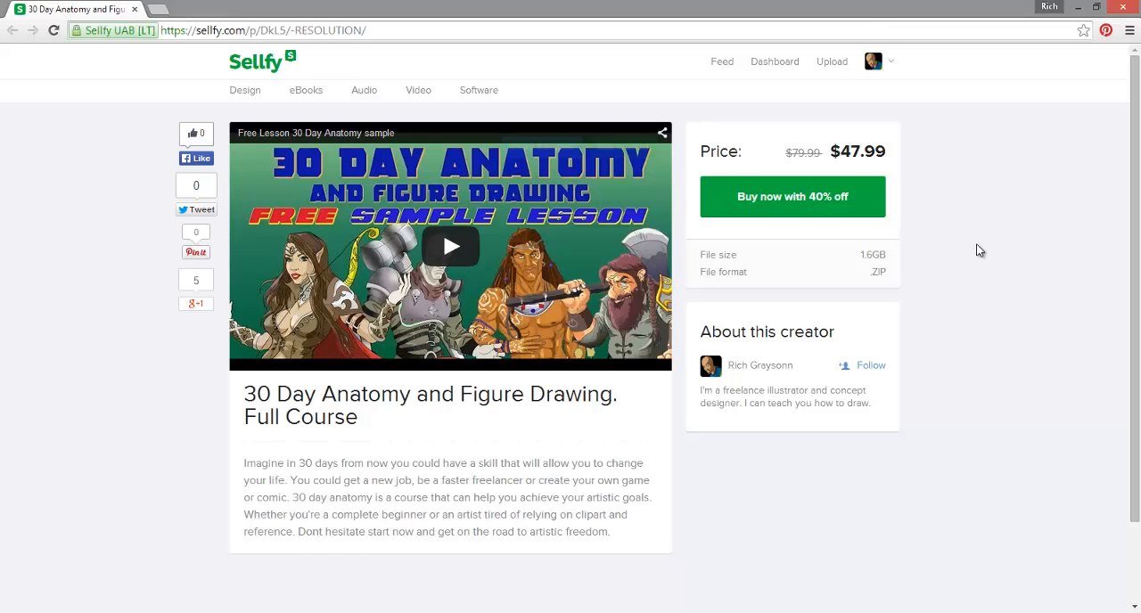
mouse_move(815, 197)
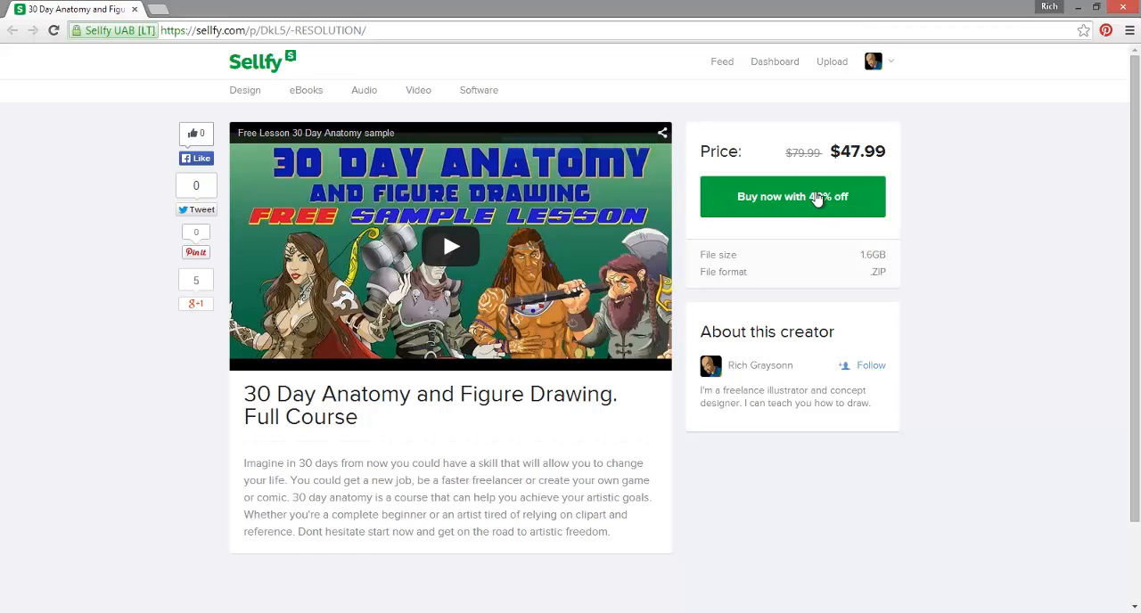
mouse_move(1136, 161)
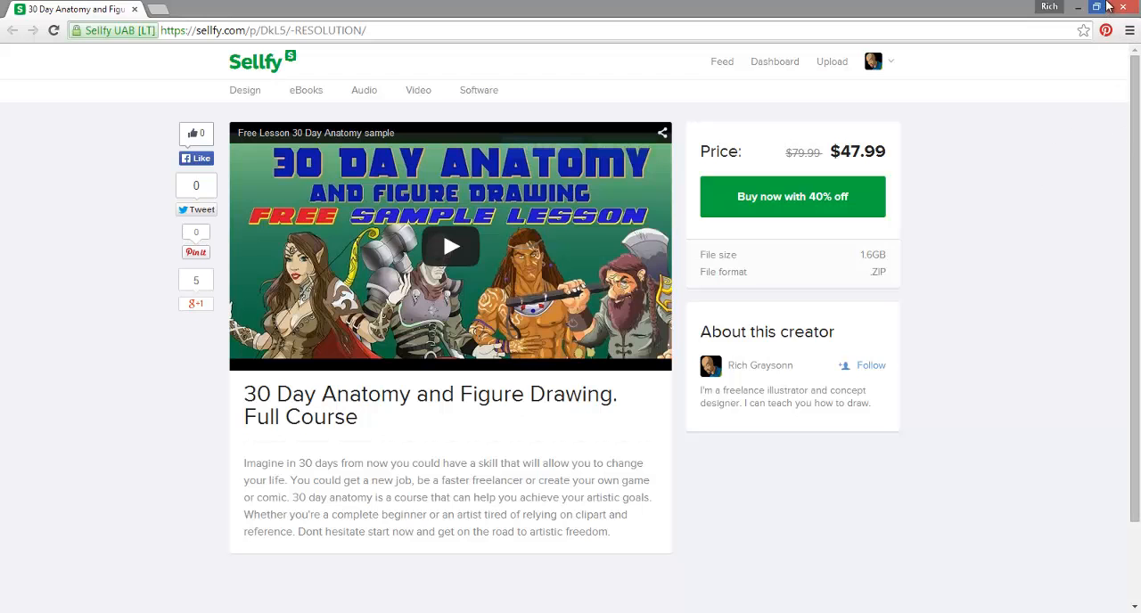
mouse_move(1124, 7)
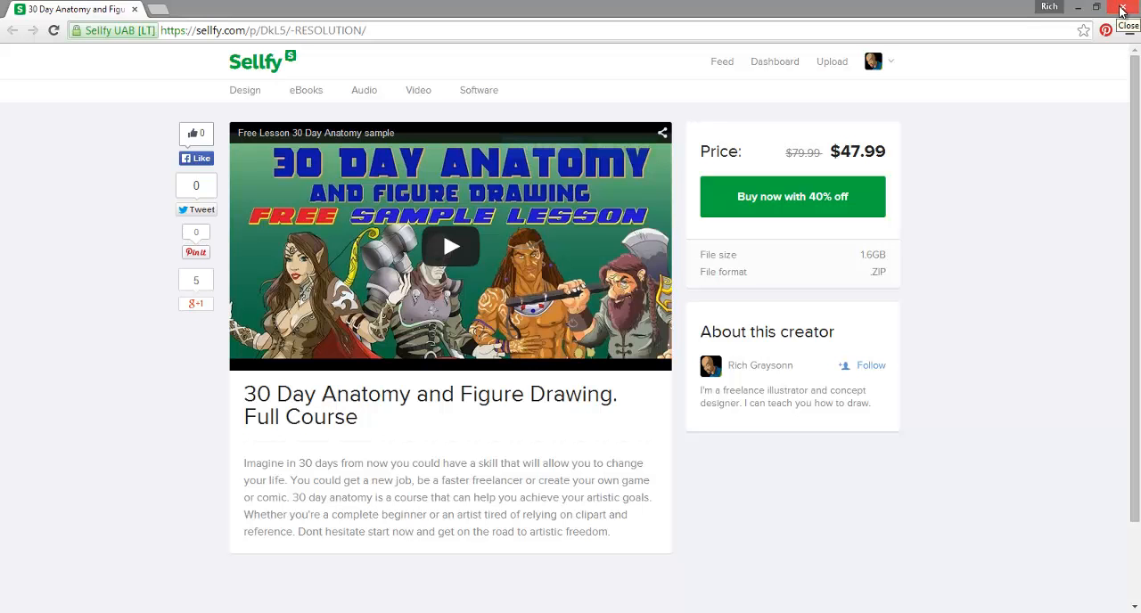
Close the browser's course sales page so the sci-fi character lineup shows again
click(1118, 9)
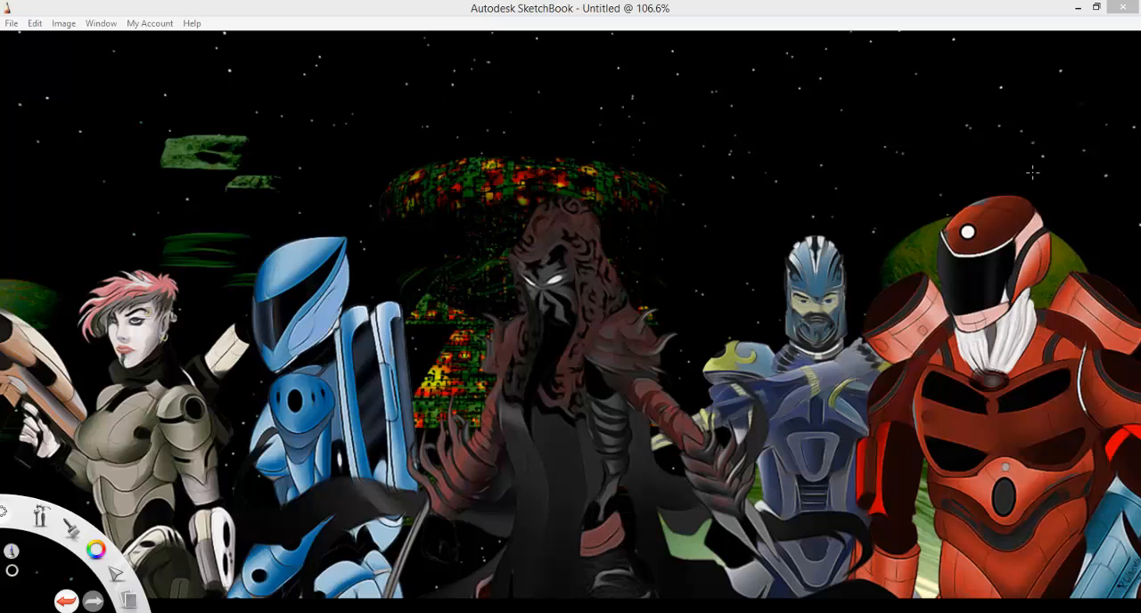
mouse_move(1025, 123)
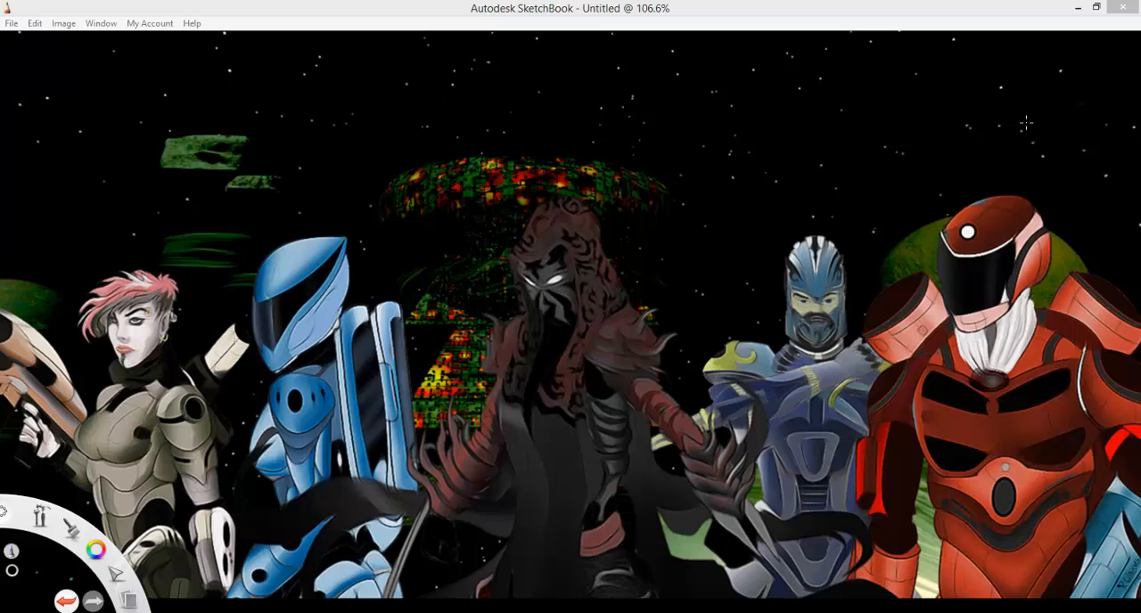
mouse_move(1085, 182)
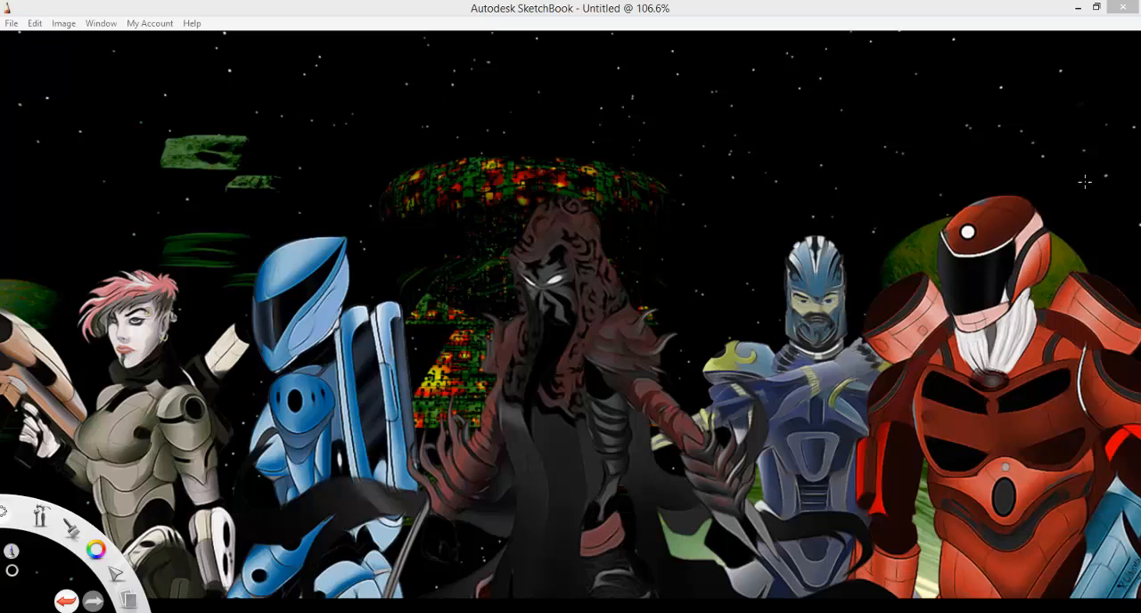
mouse_move(1078, 196)
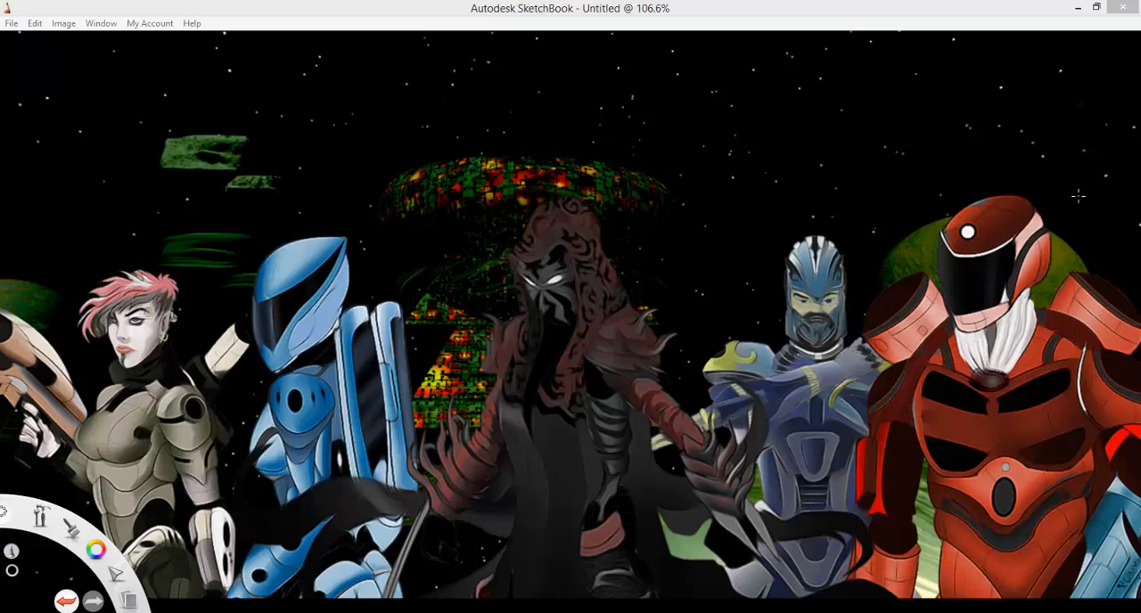